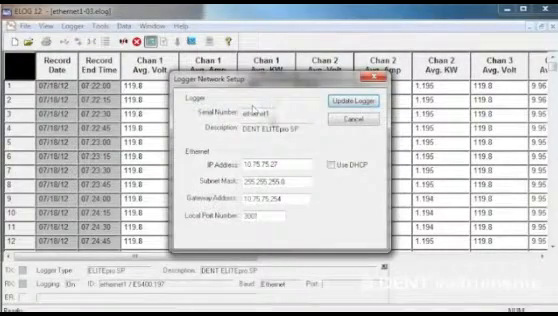
- View the logger setup with its Ethernet IP address, subnet mask and gateway
{"action": "left_click", "coordinate": [332, 160]}
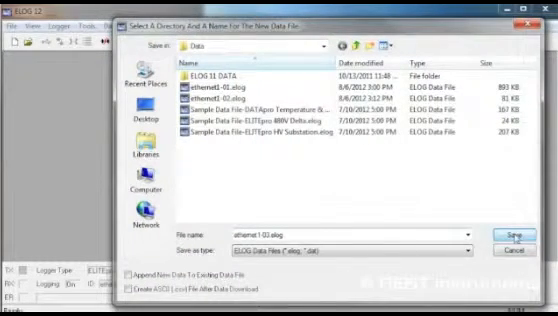
- Save the retrieved logger readings as a new data file in the Data folder
{"action": "left_click", "coordinate": [500, 234]}
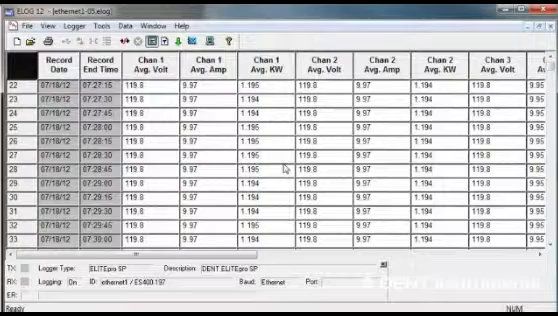
{"action": "scroll", "scroll_direction": "down", "scroll_amount": 3}
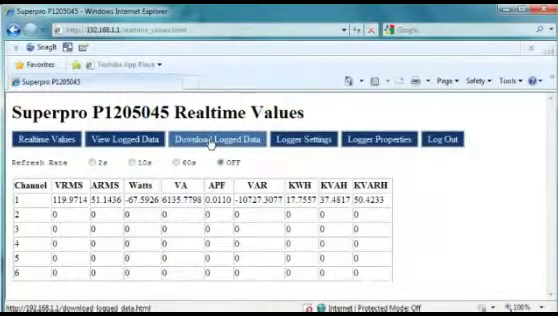
- Switch the Superpro page from realtime values to Download Logged Data
{"action": "left_click", "coordinate": [220, 140]}
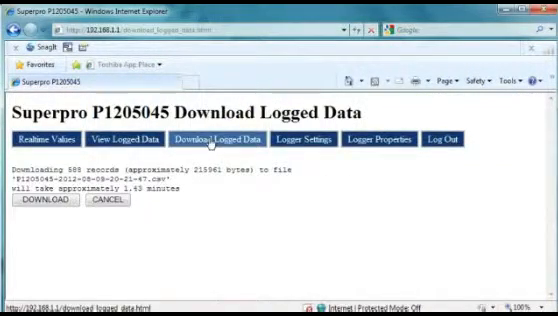